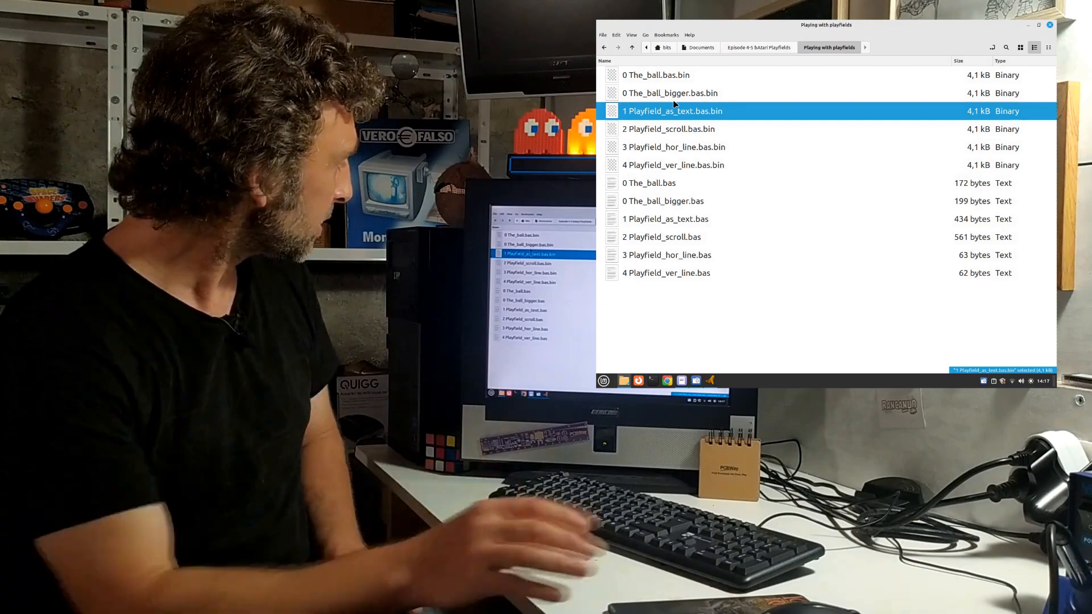
mouse_move(708, 182)
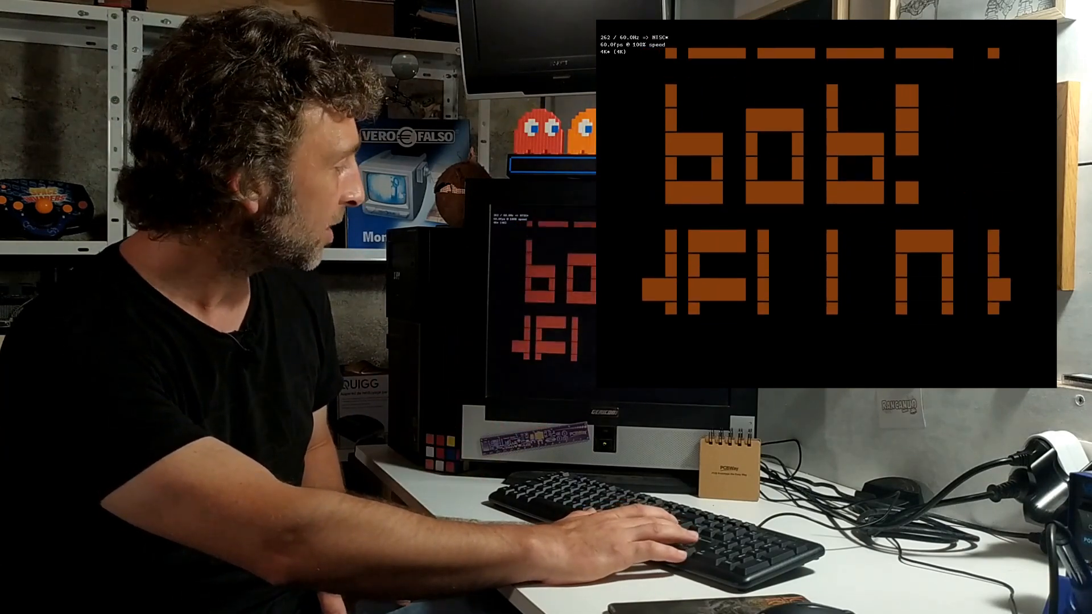
type("Hello")
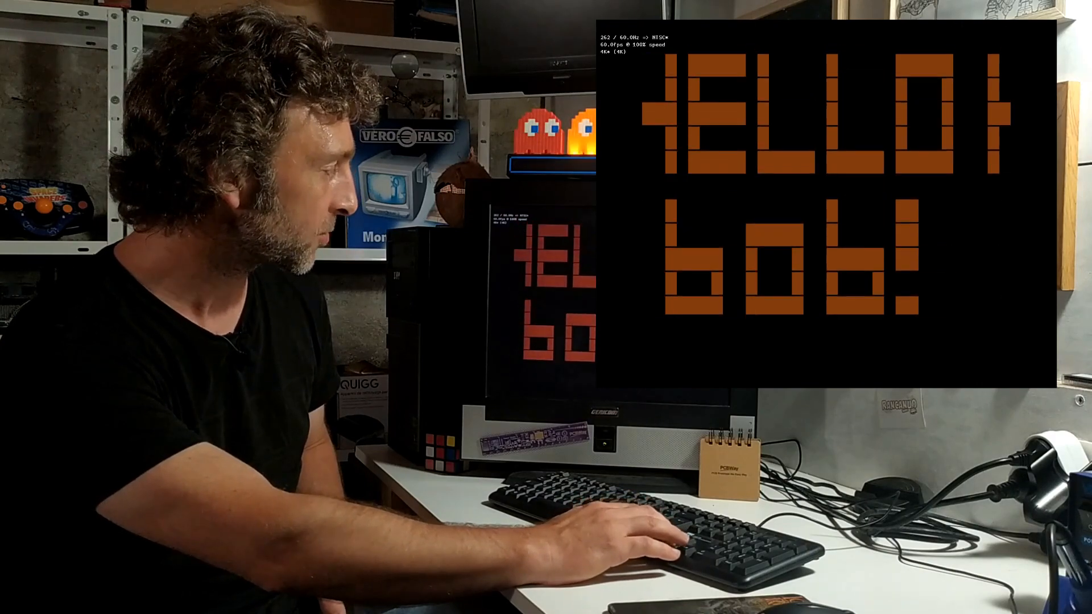